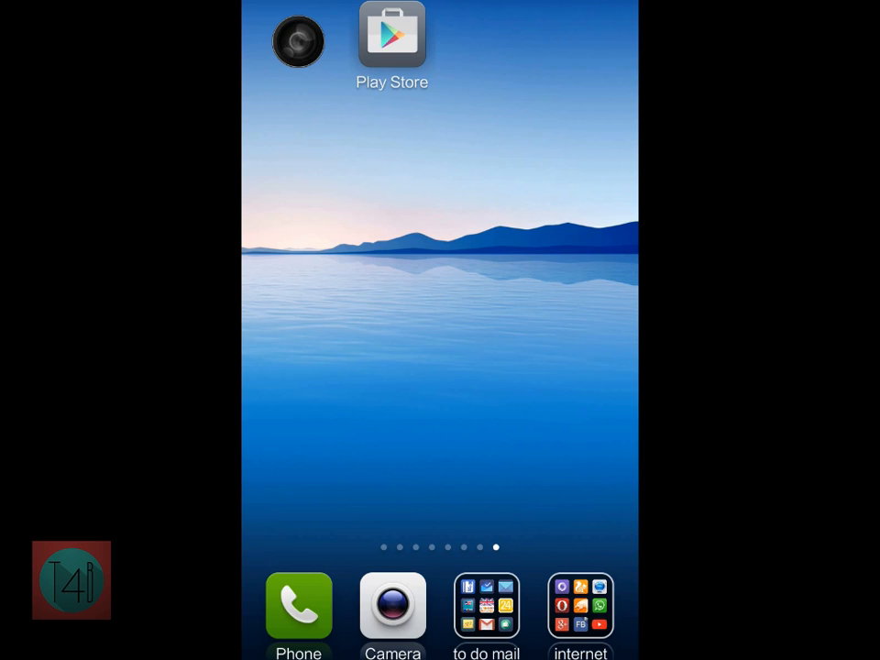
Install Software Data Cable from the Play Store, accept its permissions, and launch it.
click(392, 37)
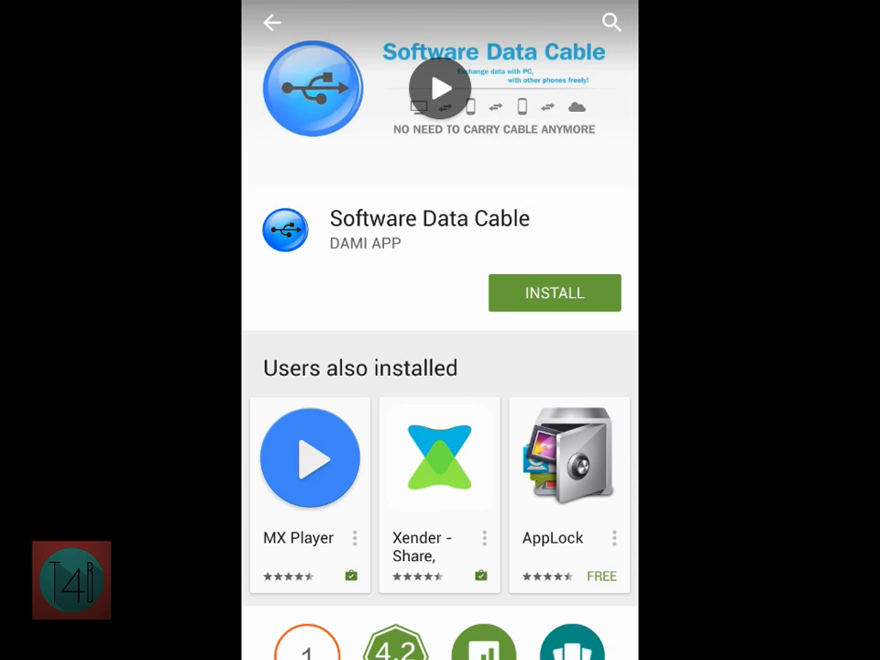
click(553, 294)
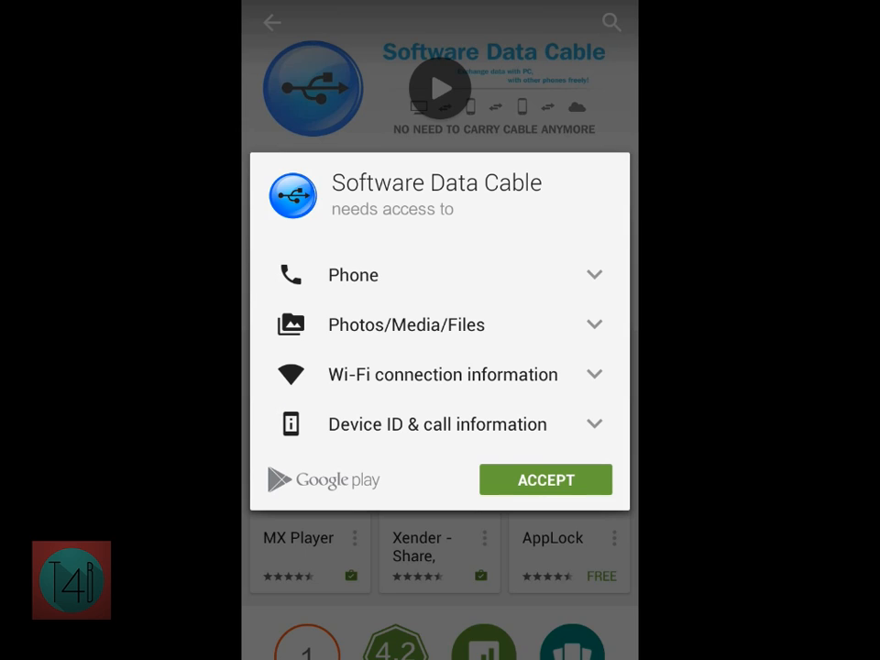
click(546, 480)
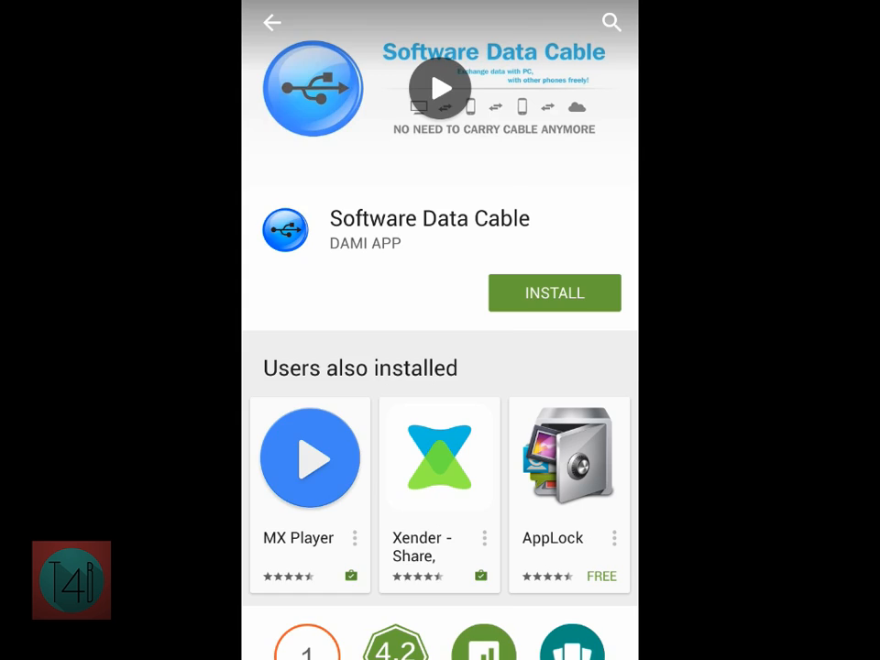
click(553, 293)
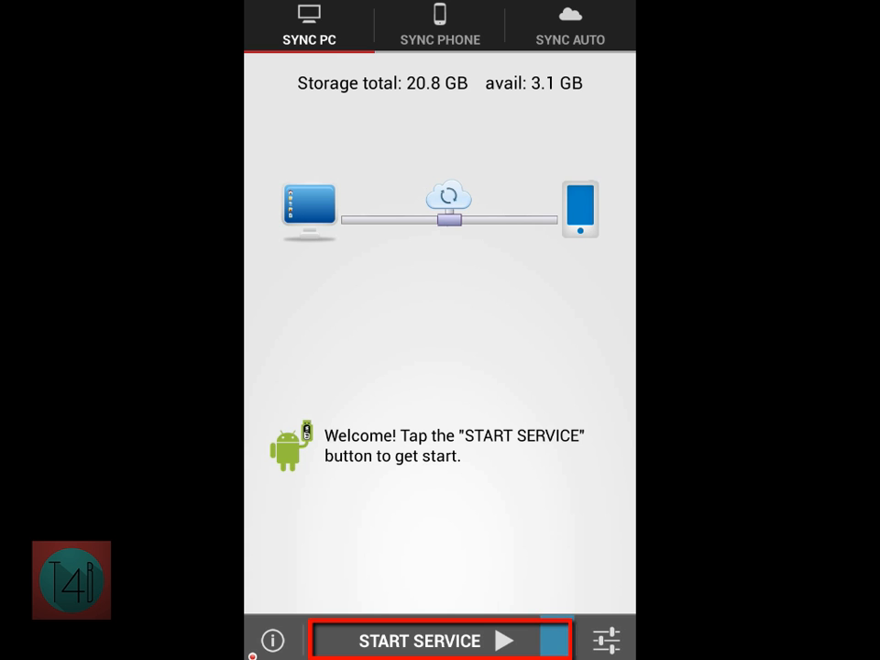
Start the phone's FTP sharing service, exposing ftp://192.168.1.102:8888/.
click(418, 640)
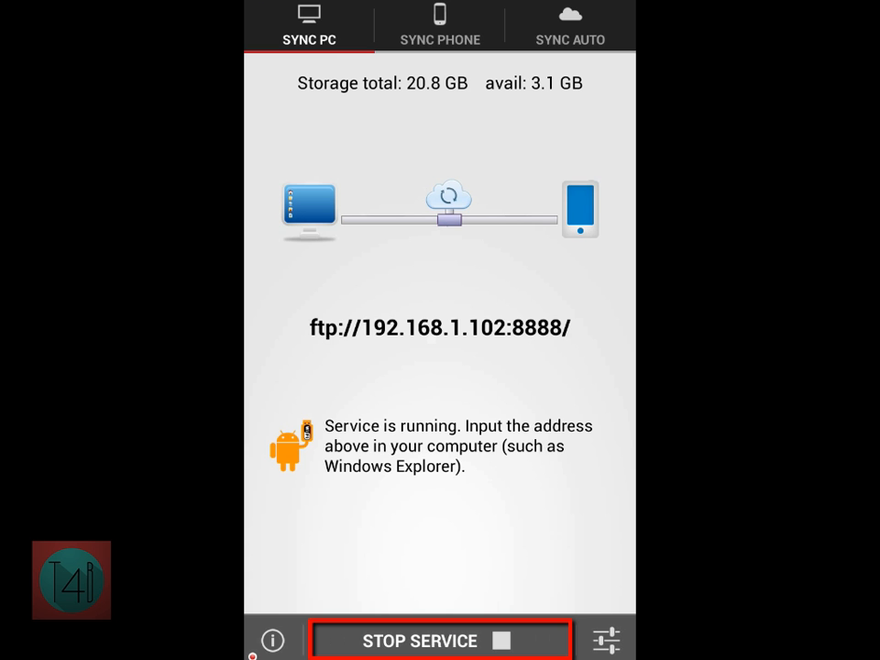
click(440, 326)
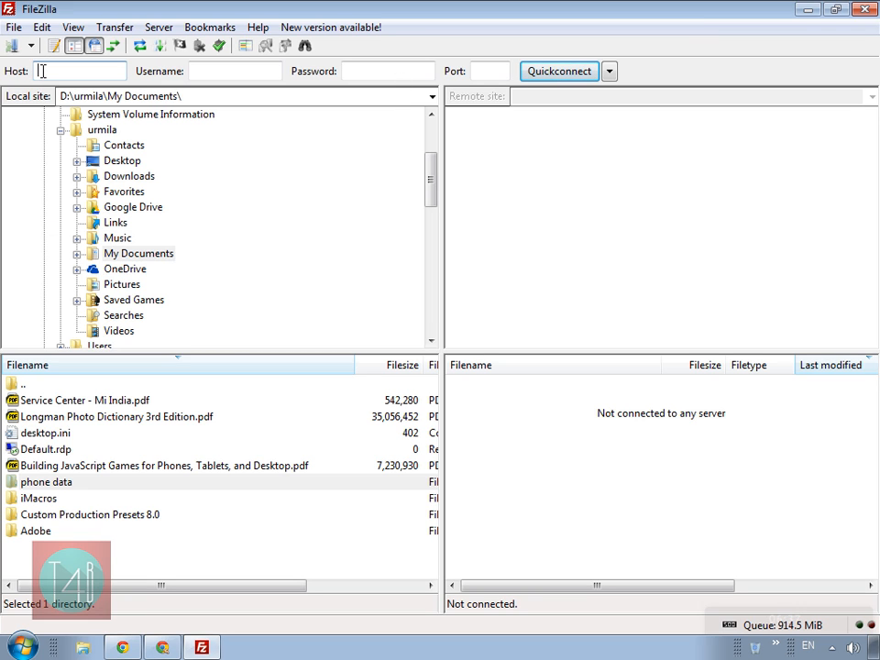
Quickconnect to host ftp://192.168.1.102 on port 8888 to reach the phone.
text(gt)
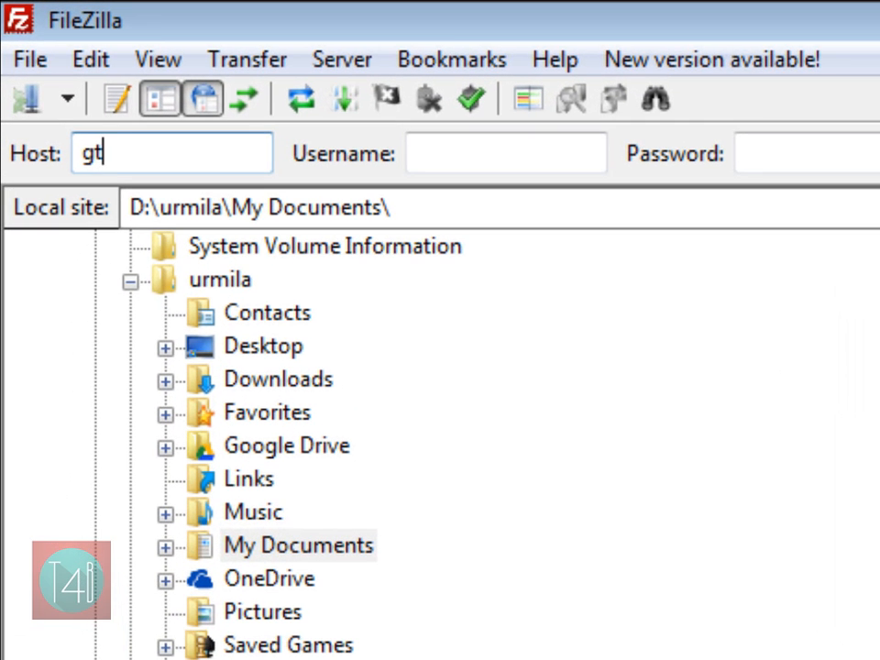
key(Backspace)
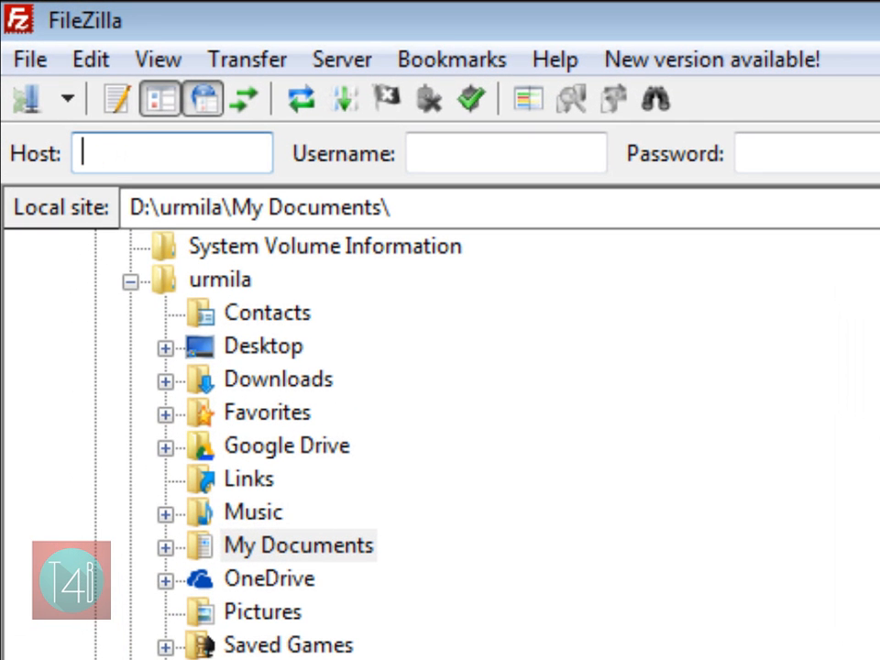
text(ftp://)
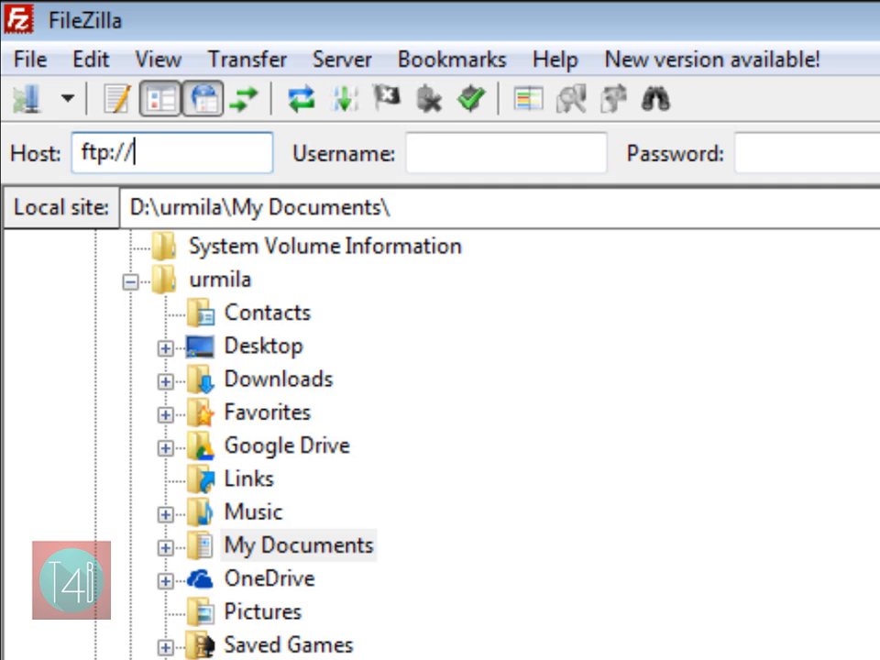
text(192.168.1)
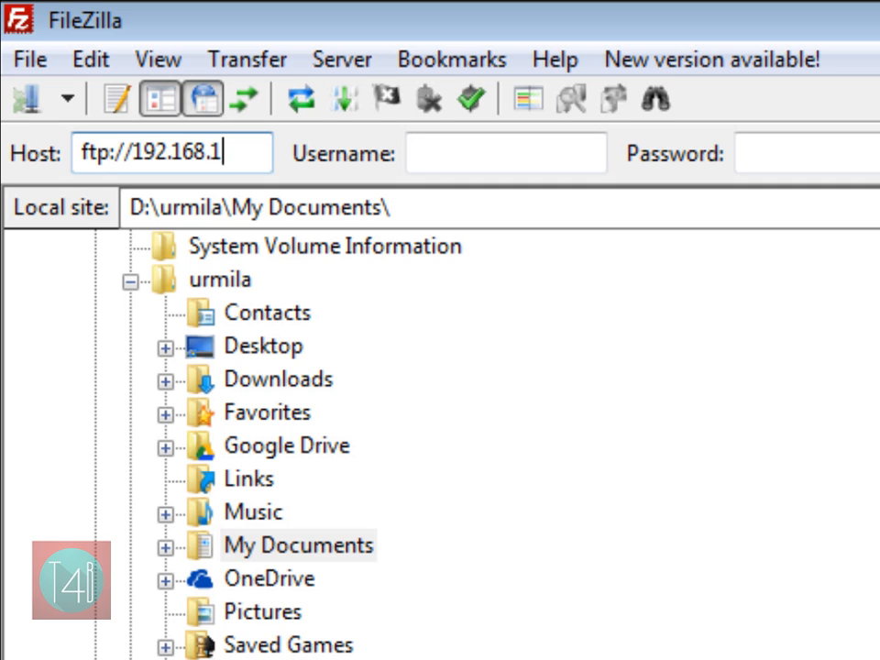
text(.)
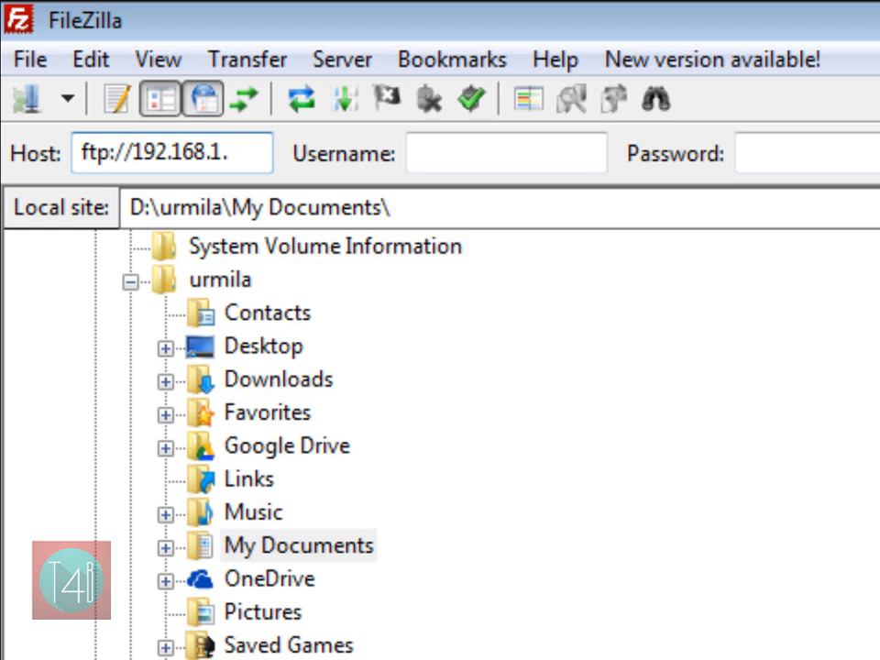
text(102)
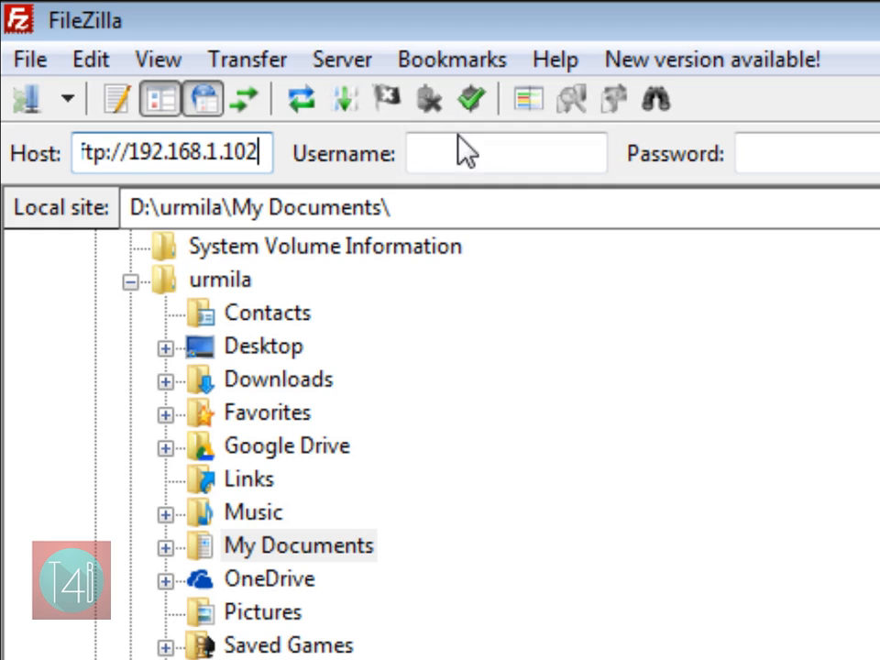
text(8)
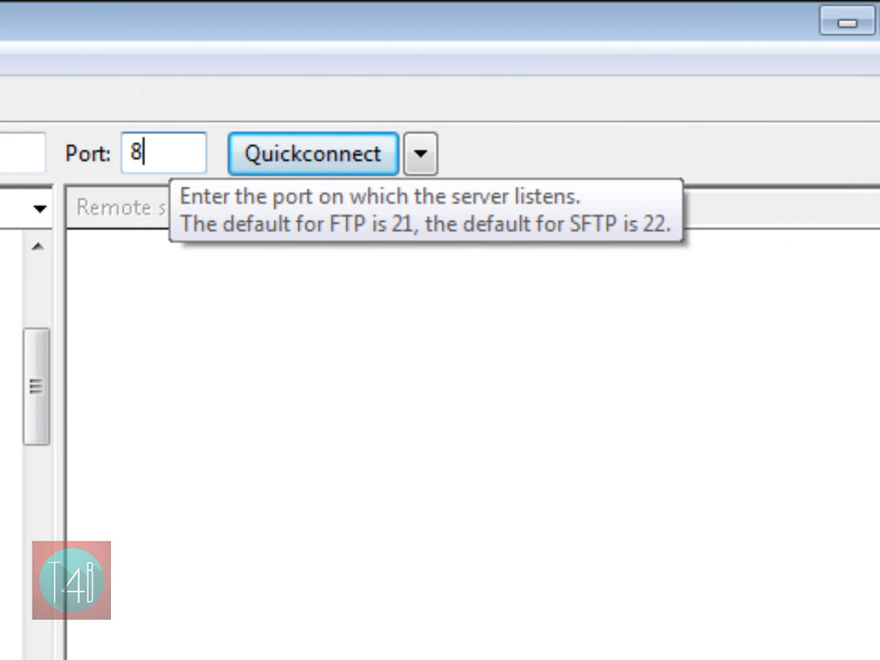
text(888)
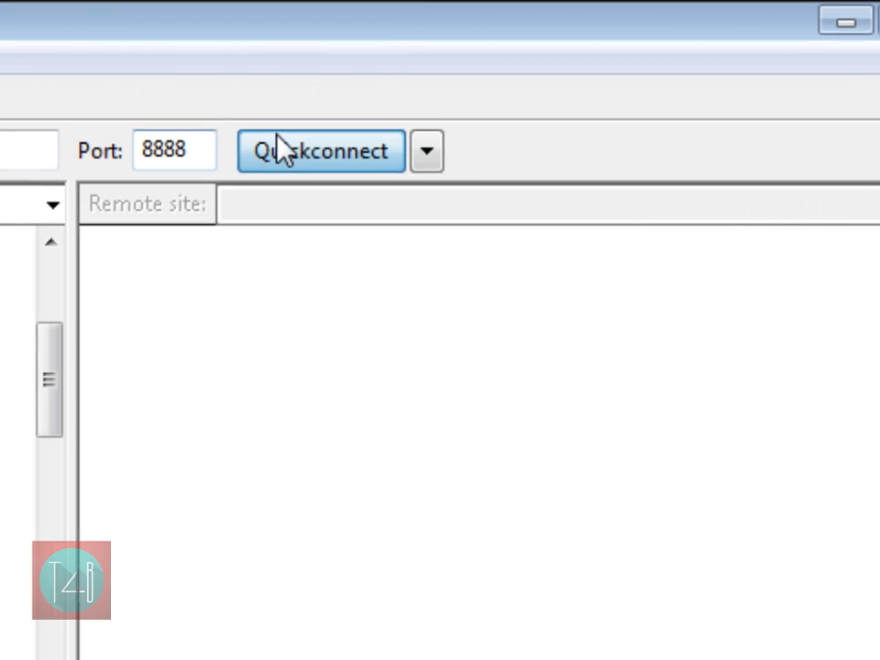
click(318, 150)
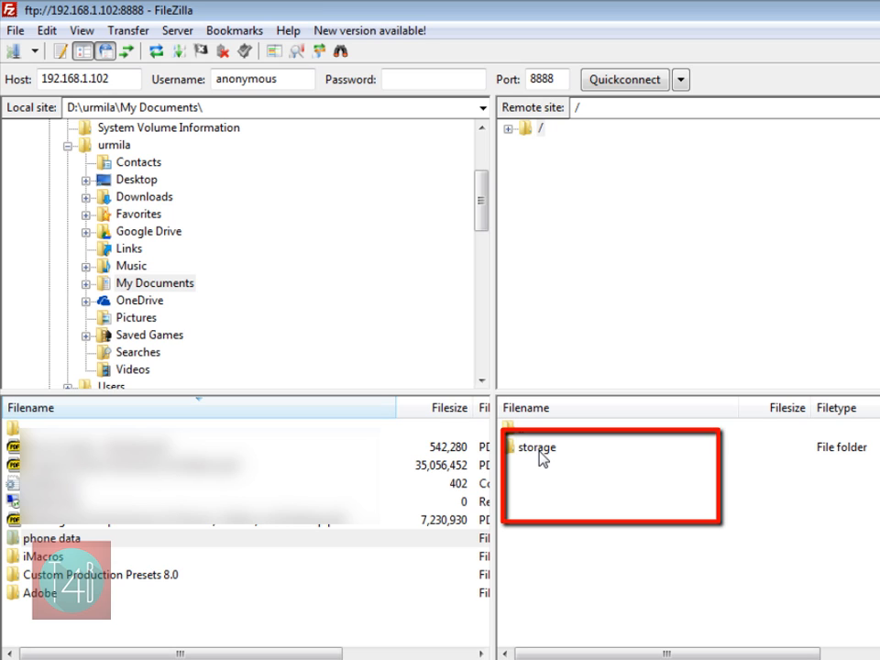
Browse the remote site into storage, then sdcard1, then UCDownloads.
click(535, 447)
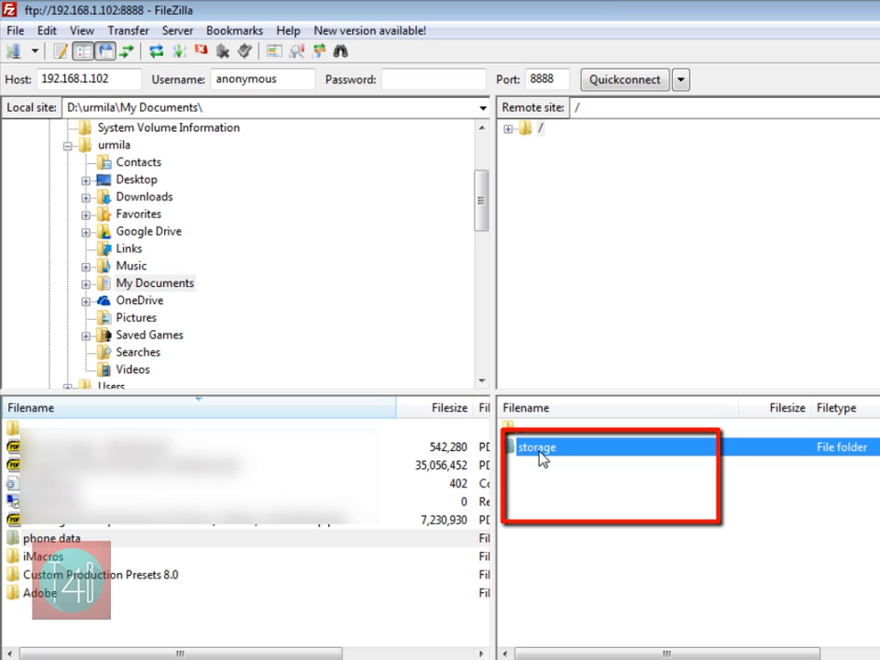
double_click(537, 448)
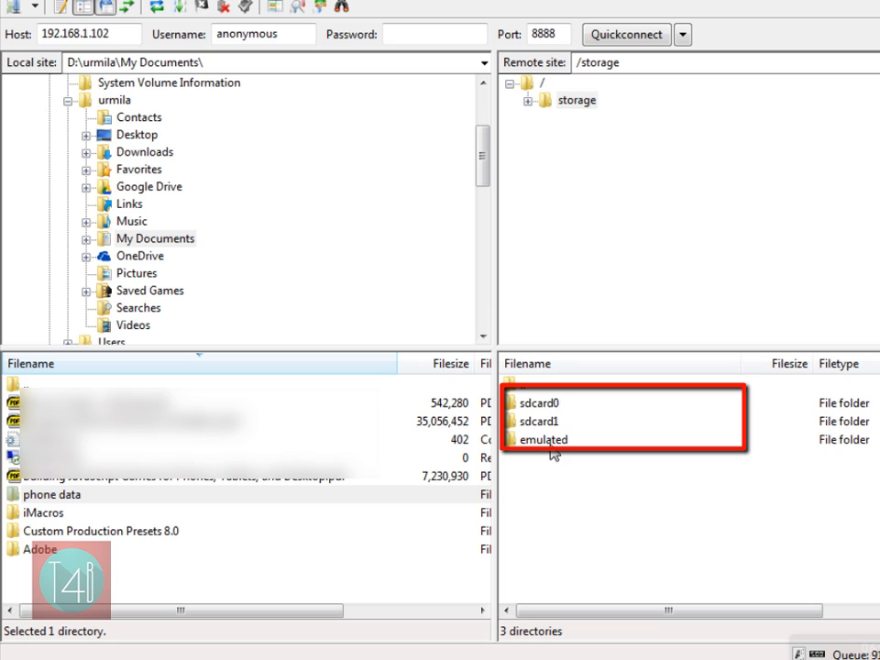
mouse_move(554, 431)
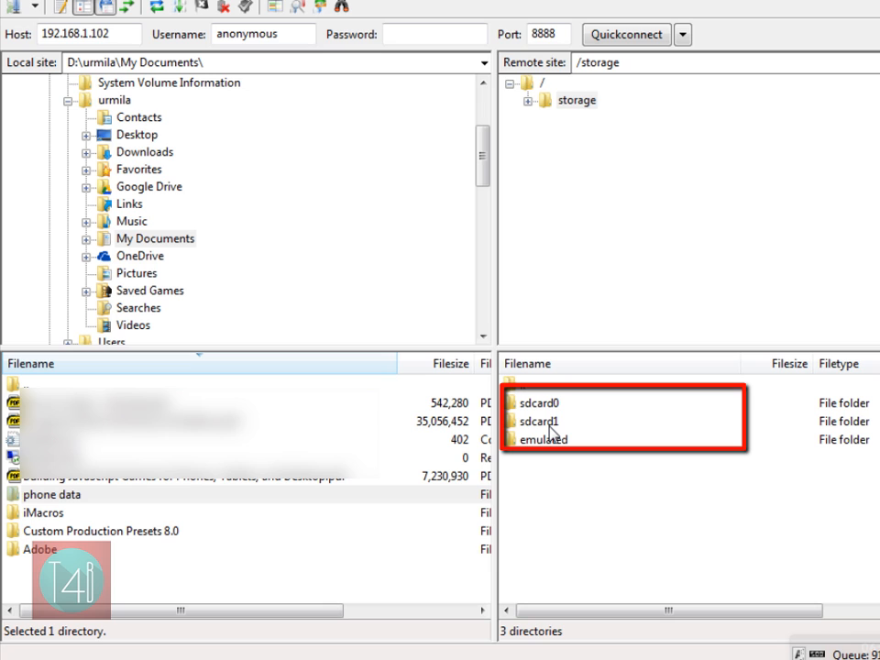
click(539, 420)
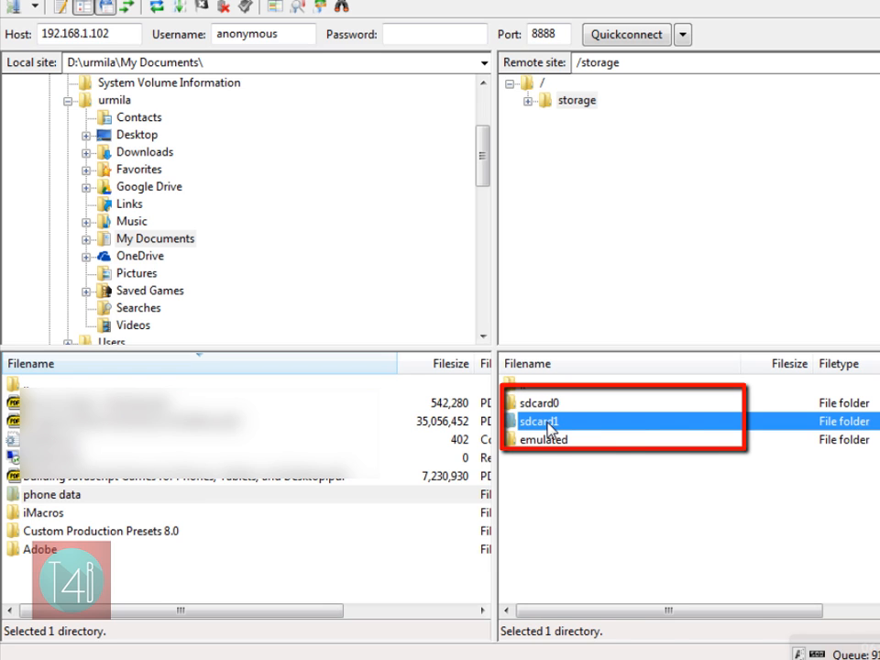
double_click(539, 419)
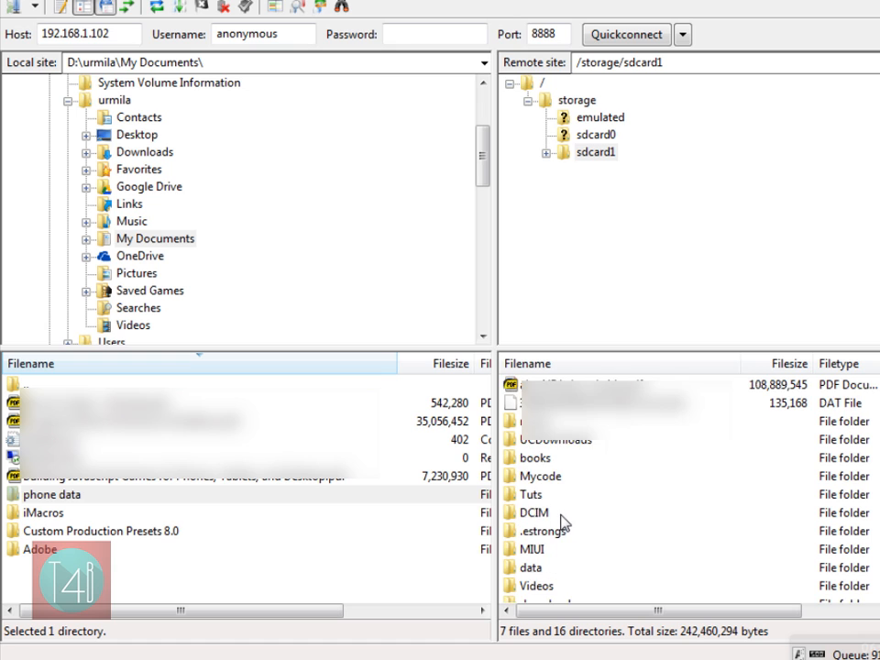
double_click(630, 324)
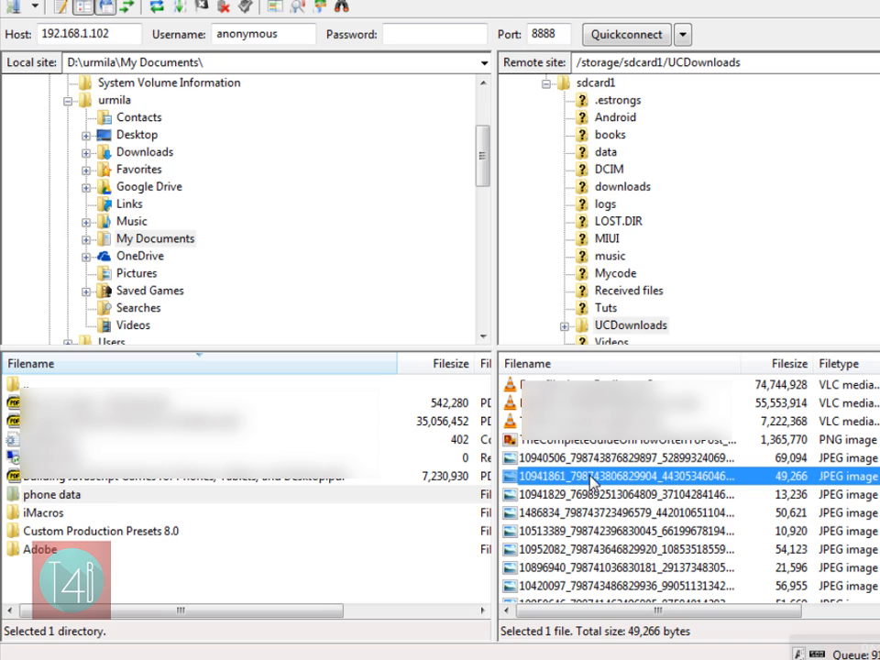
Transfer the UCDownloads JPEG photos into the local phone data folder, confirming the overwrite.
click(51, 495)
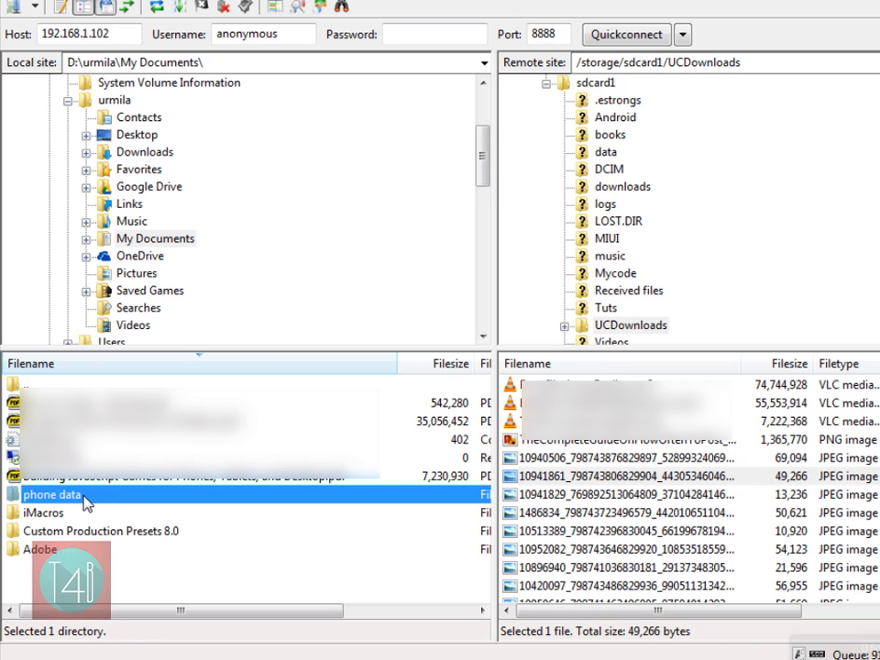
double_click(58, 494)
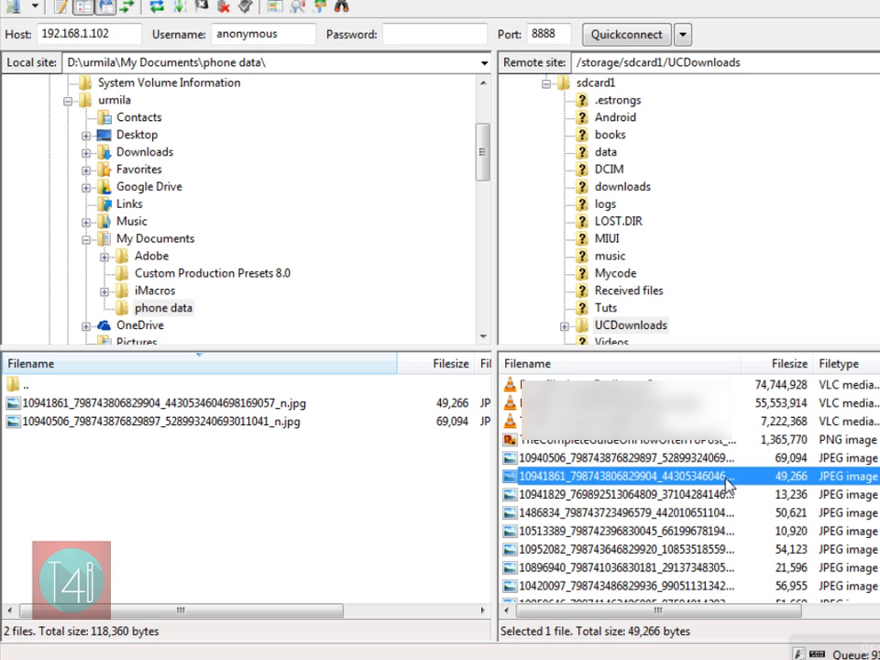
click(642, 495)
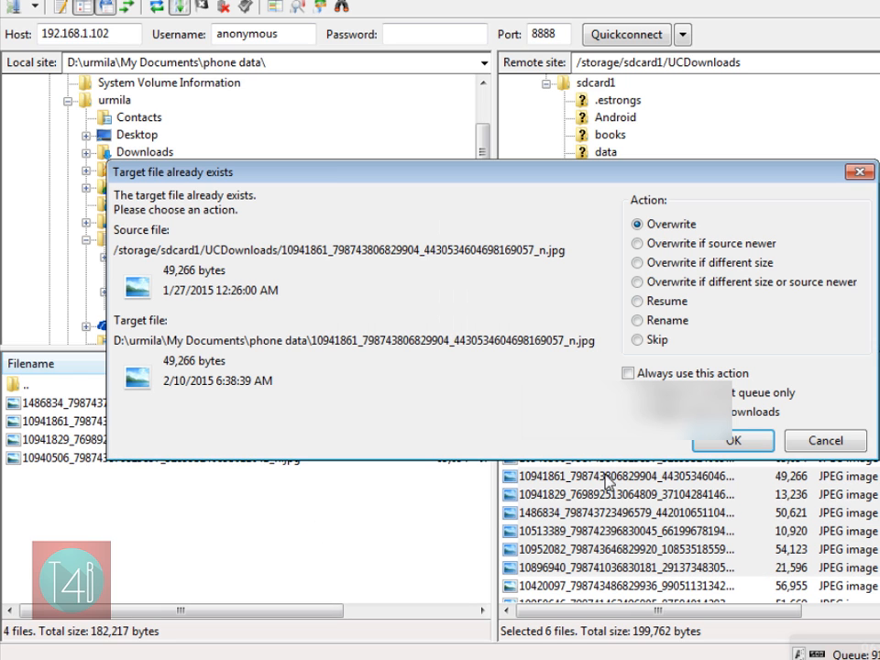
click(733, 440)
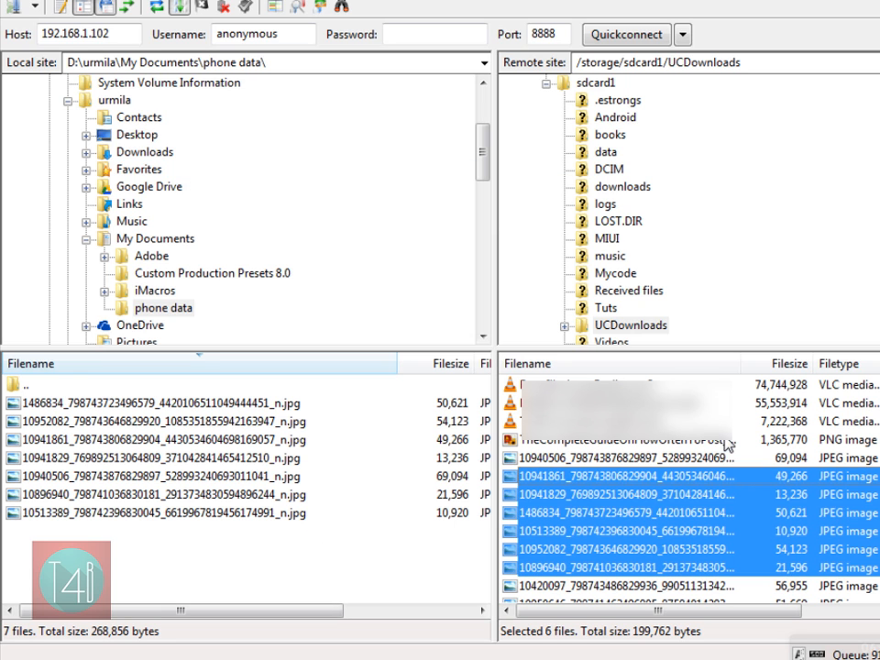